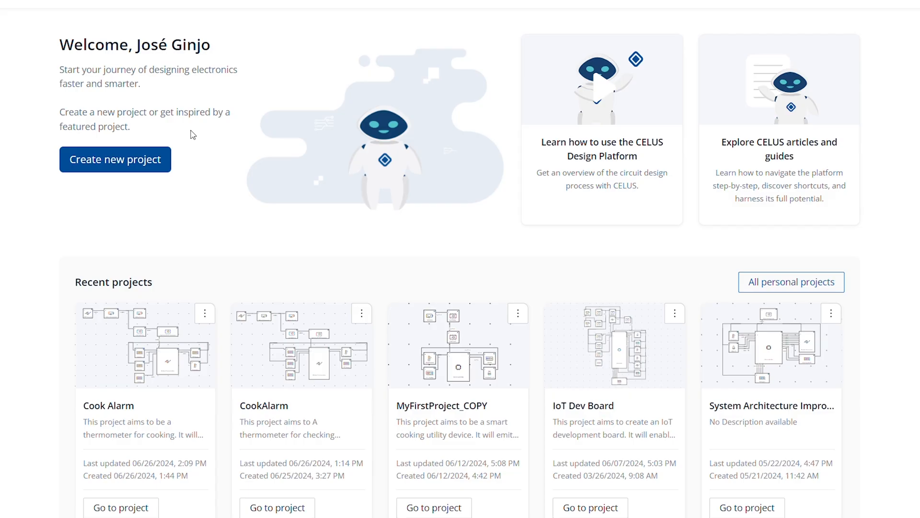
# - Create a new project and save its description, continuing to the specification settings
pyautogui.click(115, 159)
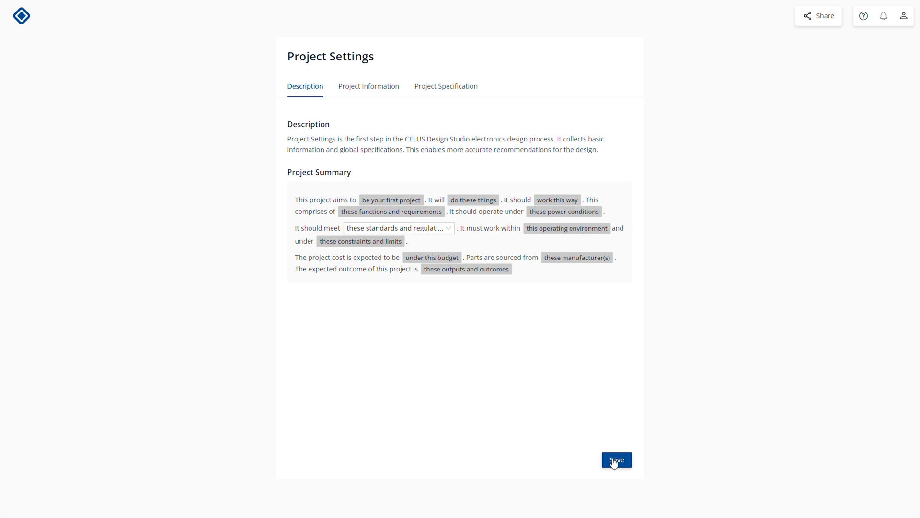
pyautogui.click(617, 459)
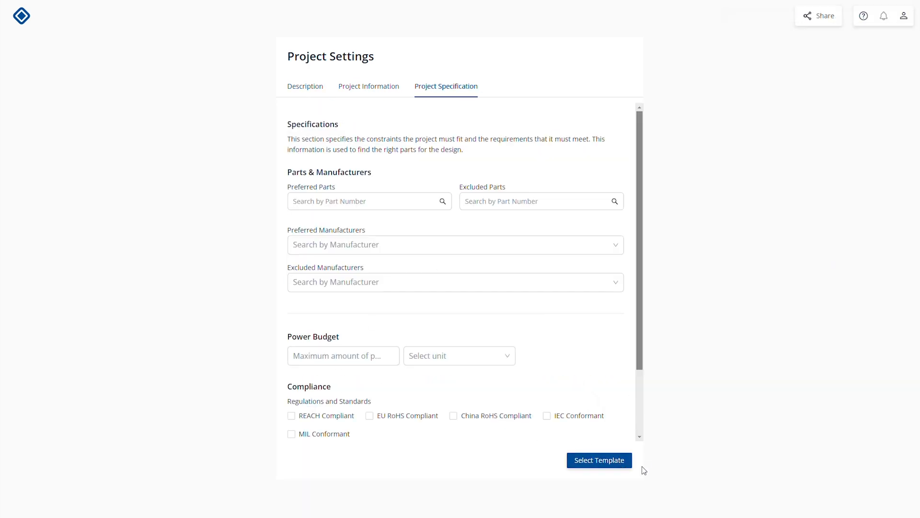
# - Apply the Generic MCU Minimum Viable Board template to populate the design canvas
pyautogui.click(598, 460)
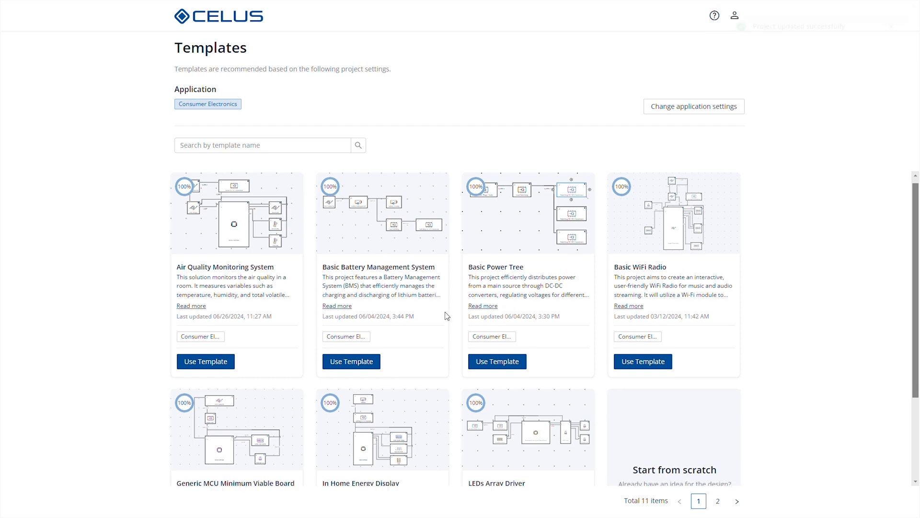
pyautogui.scroll(-3)
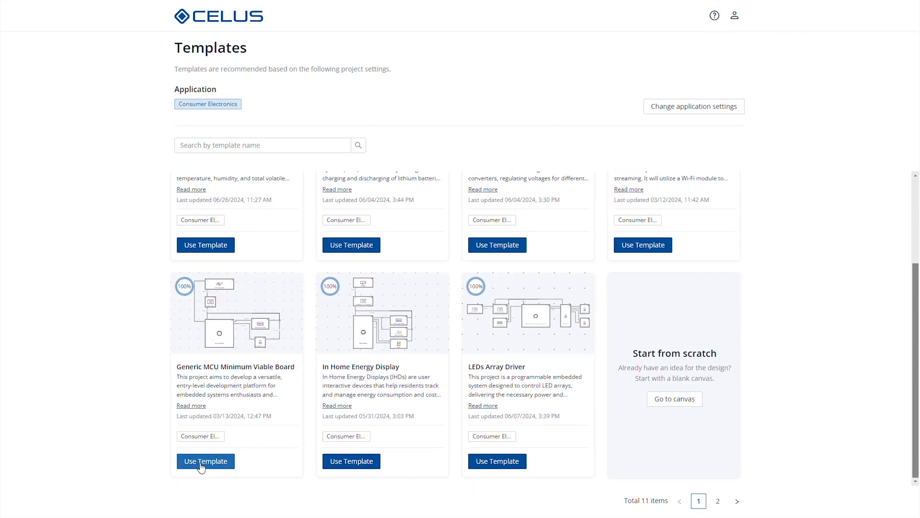
pyautogui.moveTo(658, 424)
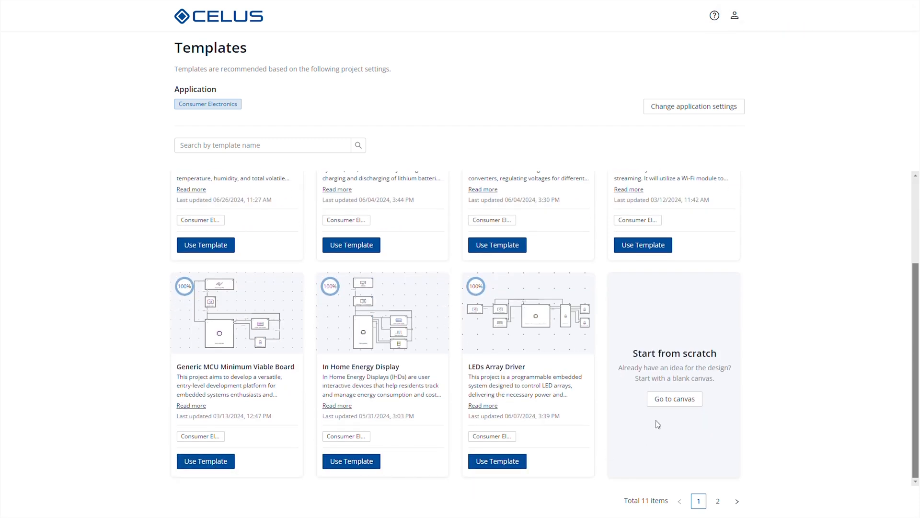
pyautogui.click(206, 460)
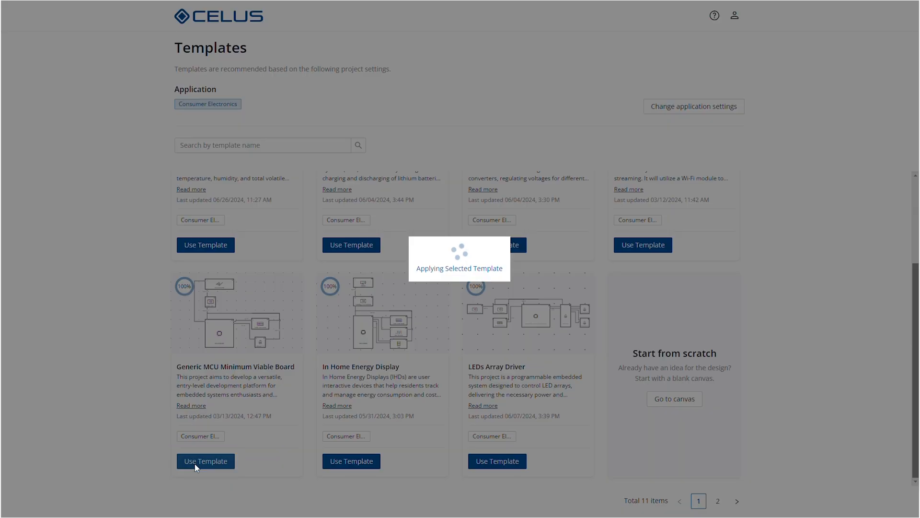
pyautogui.click(206, 461)
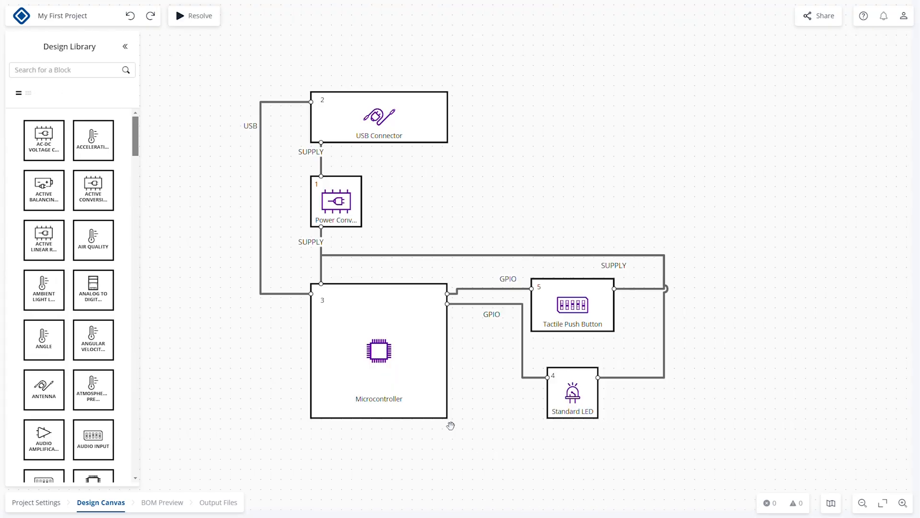
pyautogui.moveTo(322, 203)
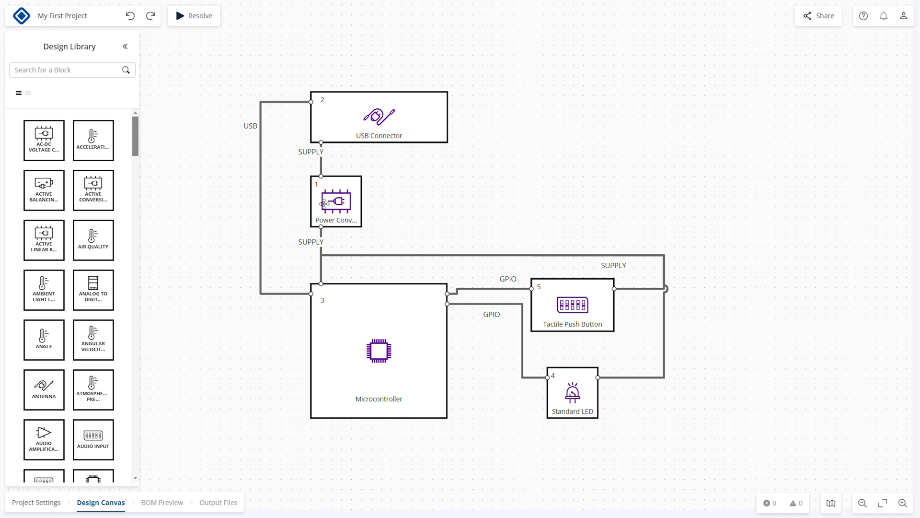
pyautogui.click(335, 201)
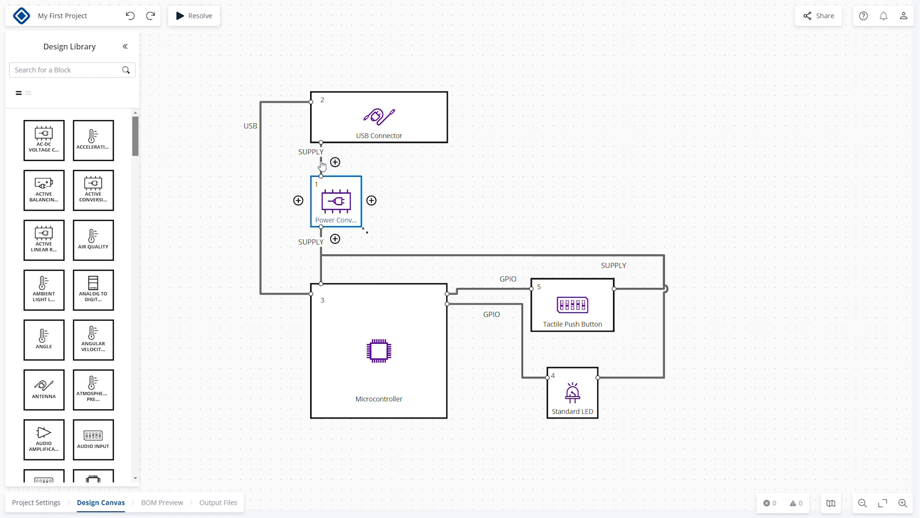
pyautogui.click(321, 159)
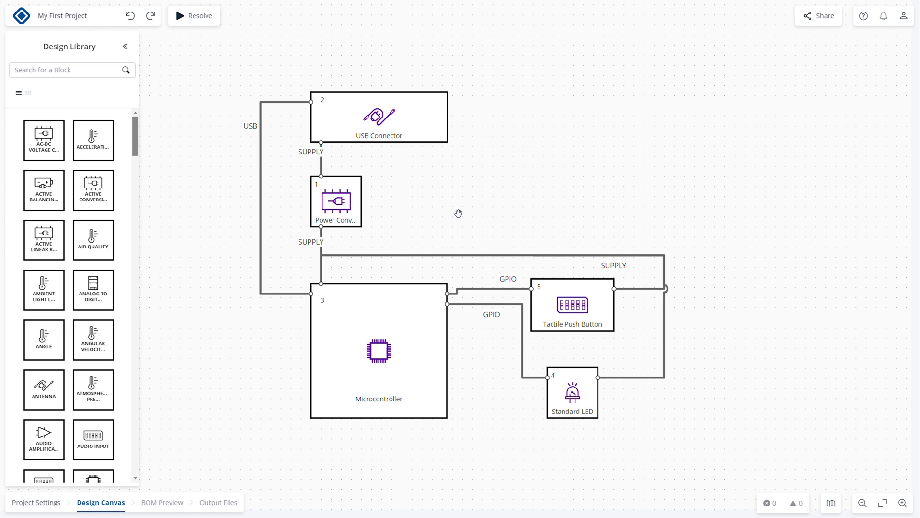
pyautogui.click(70, 69)
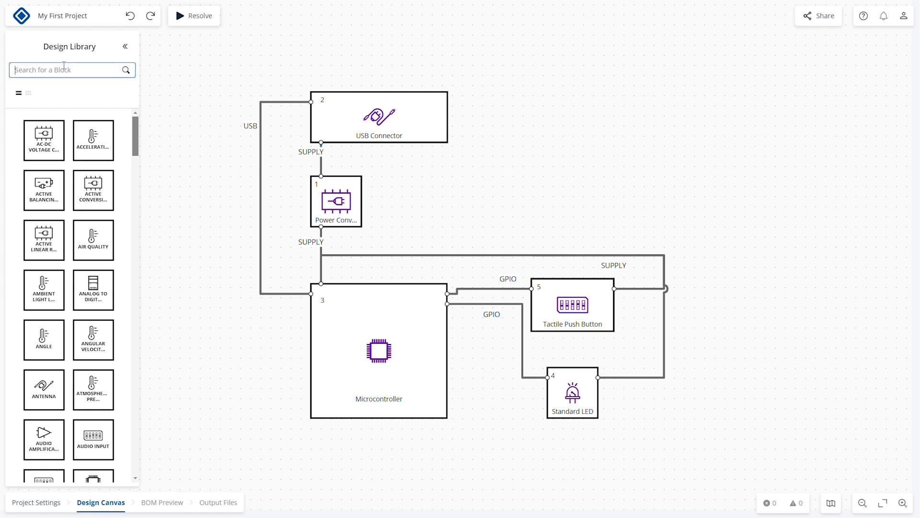
# - Find 'temperature' in the Design Library and place a Temperature block below the Microcontroller
pyautogui.write('temperature')
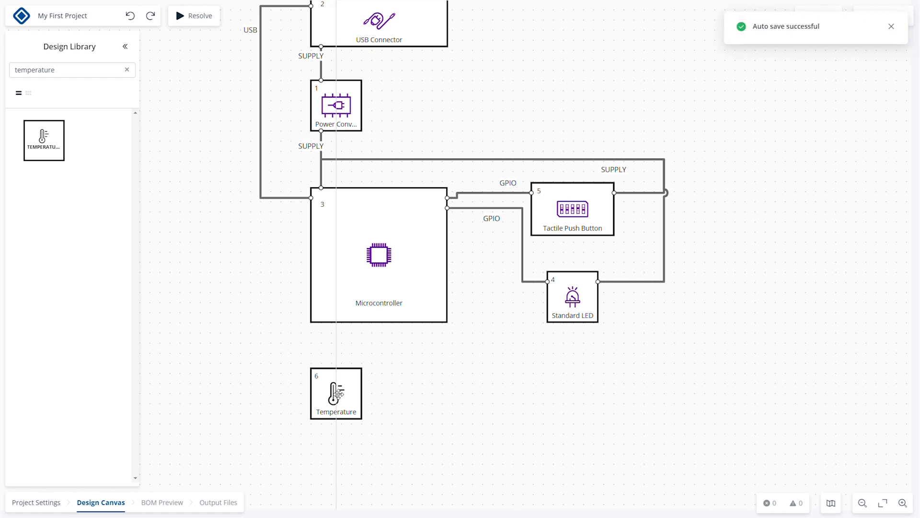
pyautogui.rightClick(336, 393)
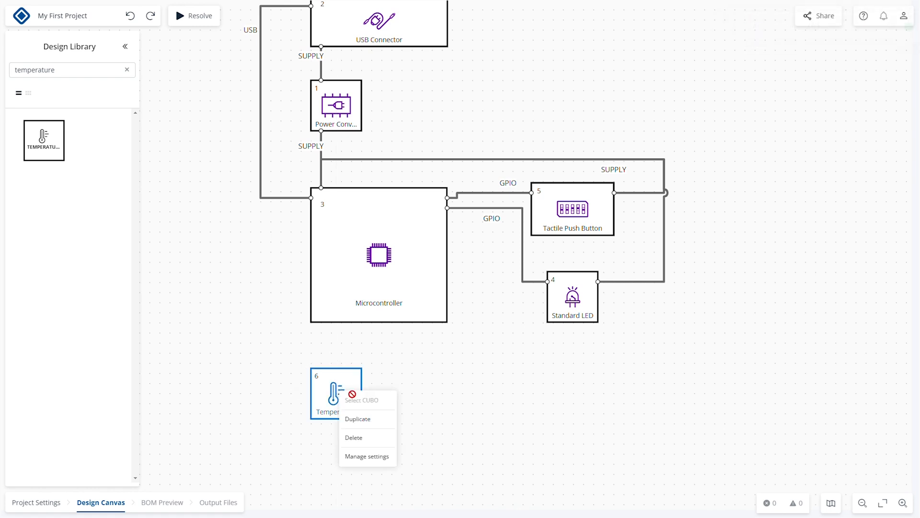
pyautogui.click(368, 456)
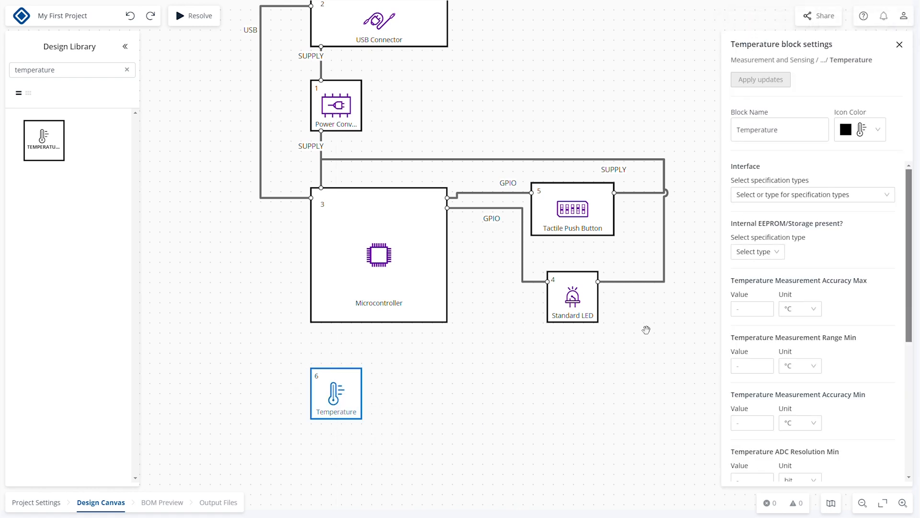
pyautogui.click(812, 194)
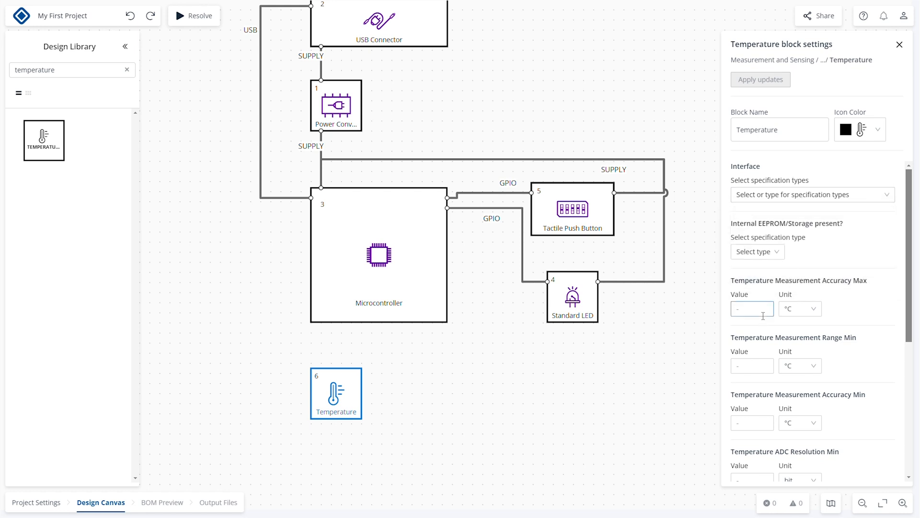
pyautogui.click(751, 365)
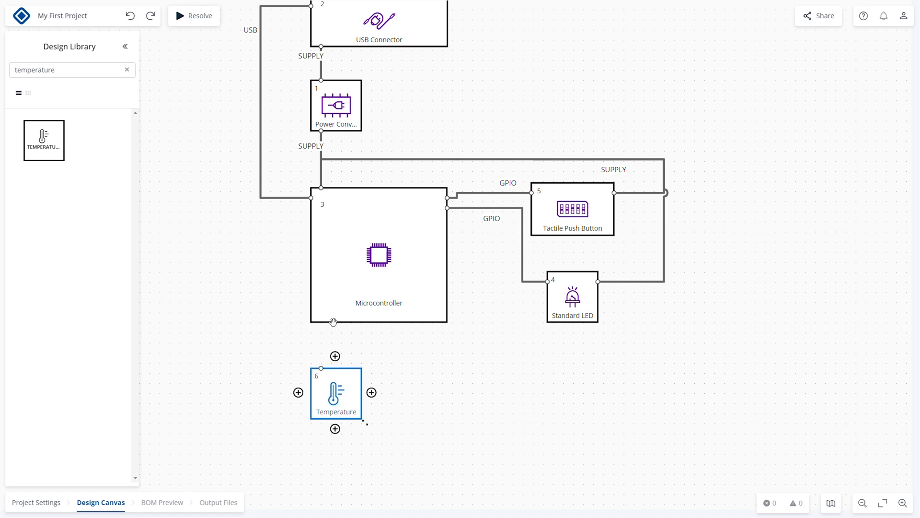
# - Link the Microcontroller's bottom port to the Temperature block and bring up the link's actions
pyautogui.click(379, 259)
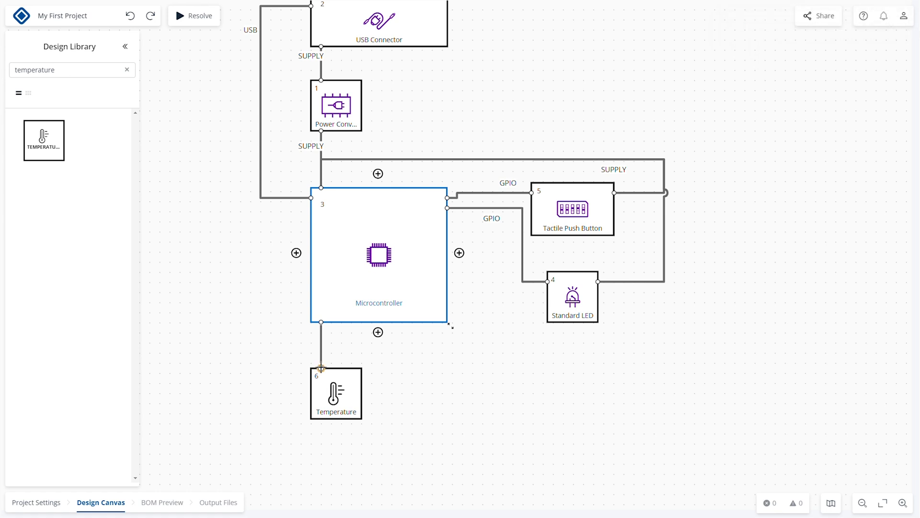
pyautogui.rightClick(321, 346)
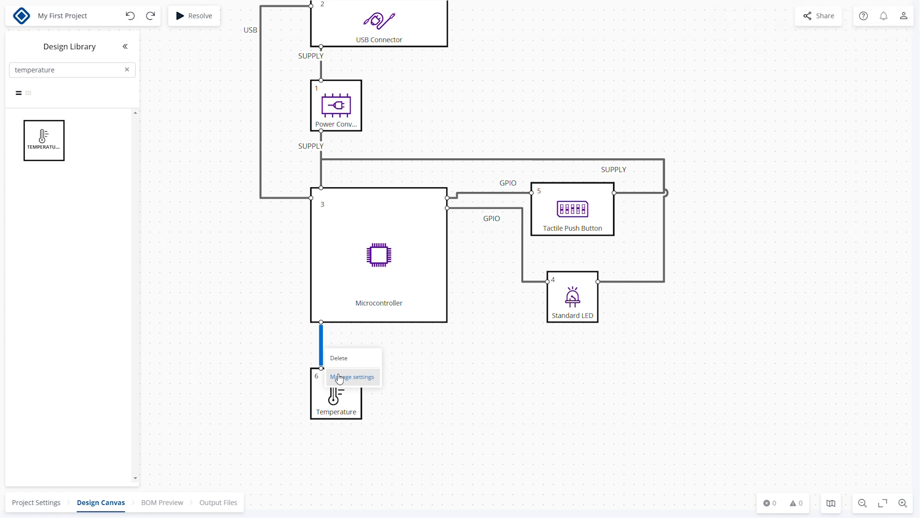
# - Set the Microcontroller–Temperature link's interface to I2C via Manage settings and apply it
pyautogui.click(353, 376)
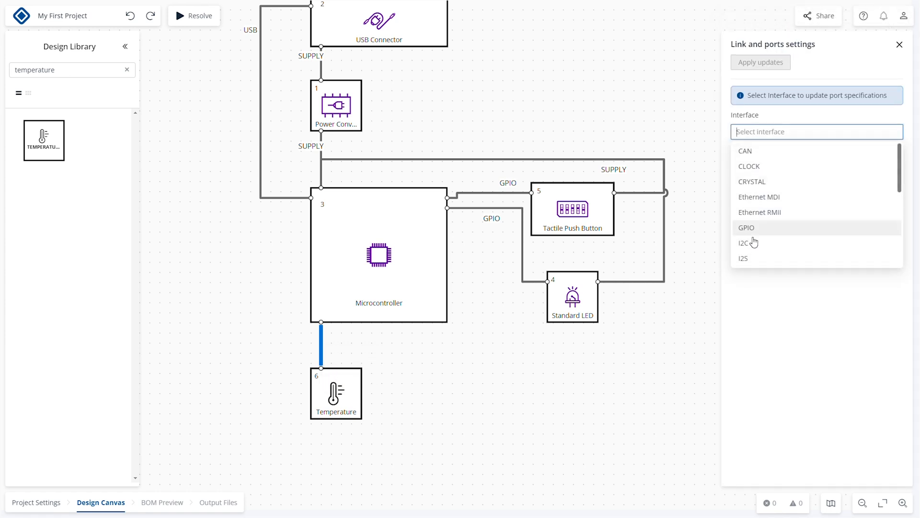
pyautogui.click(744, 243)
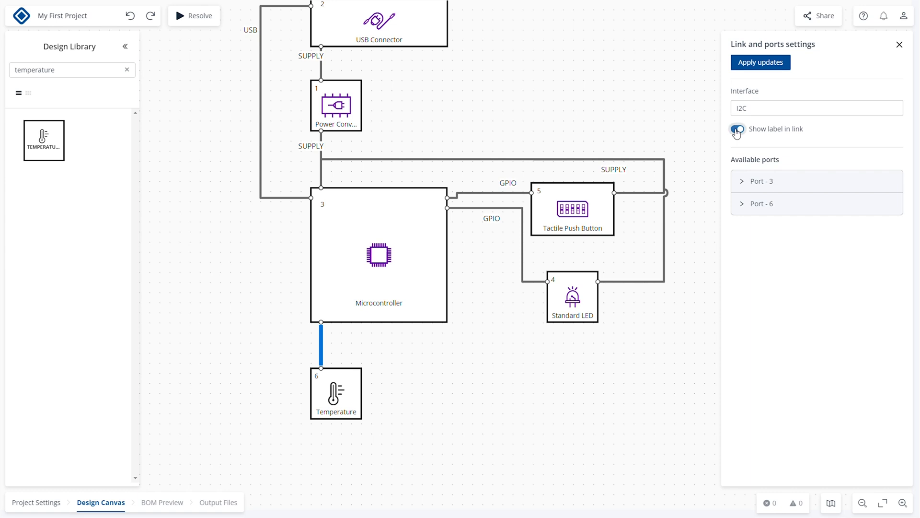
pyautogui.click(760, 62)
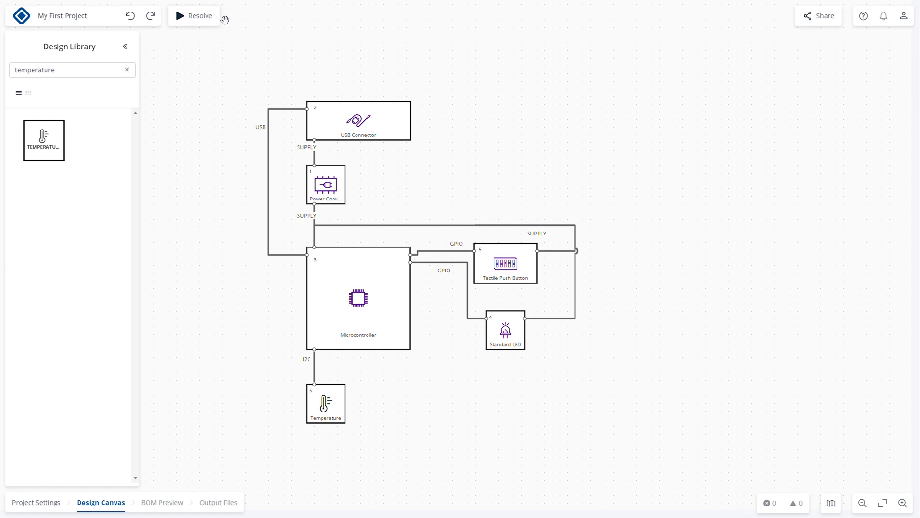
# - Run Resolve on the design and wait for the success notification
pyautogui.click(194, 15)
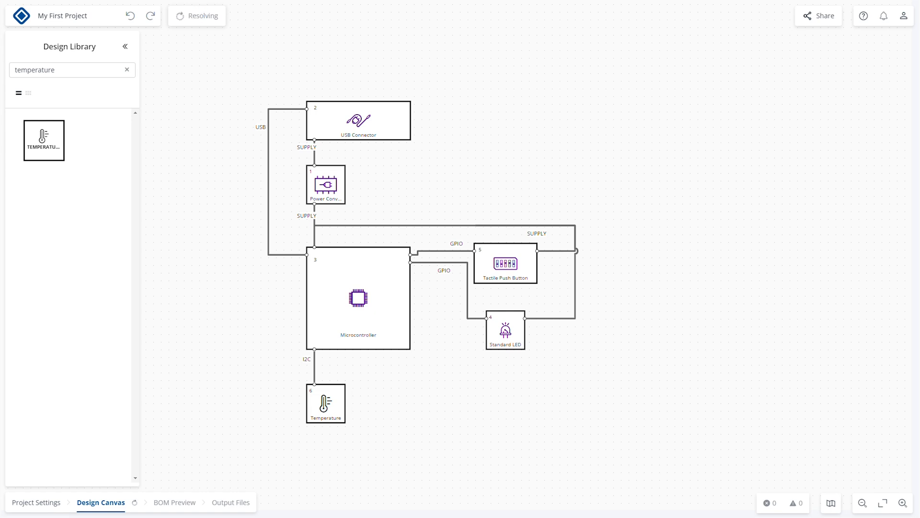
pyautogui.click(196, 16)
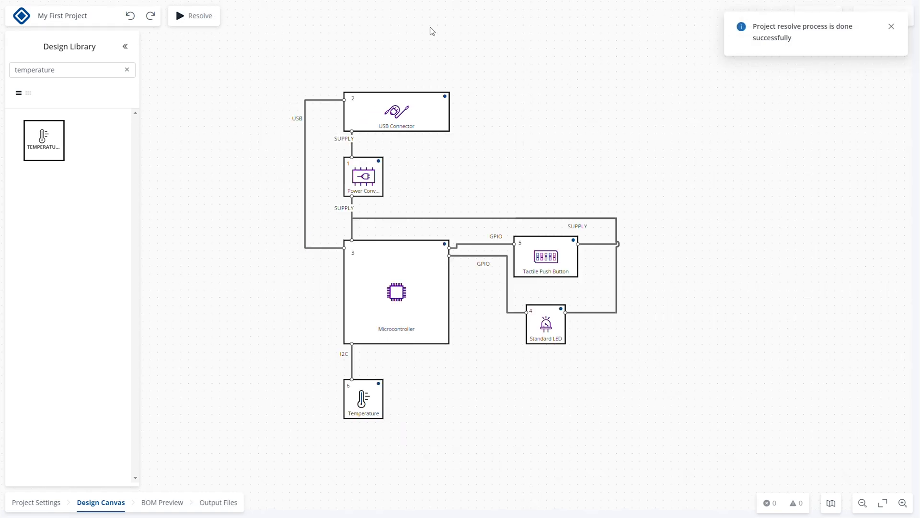